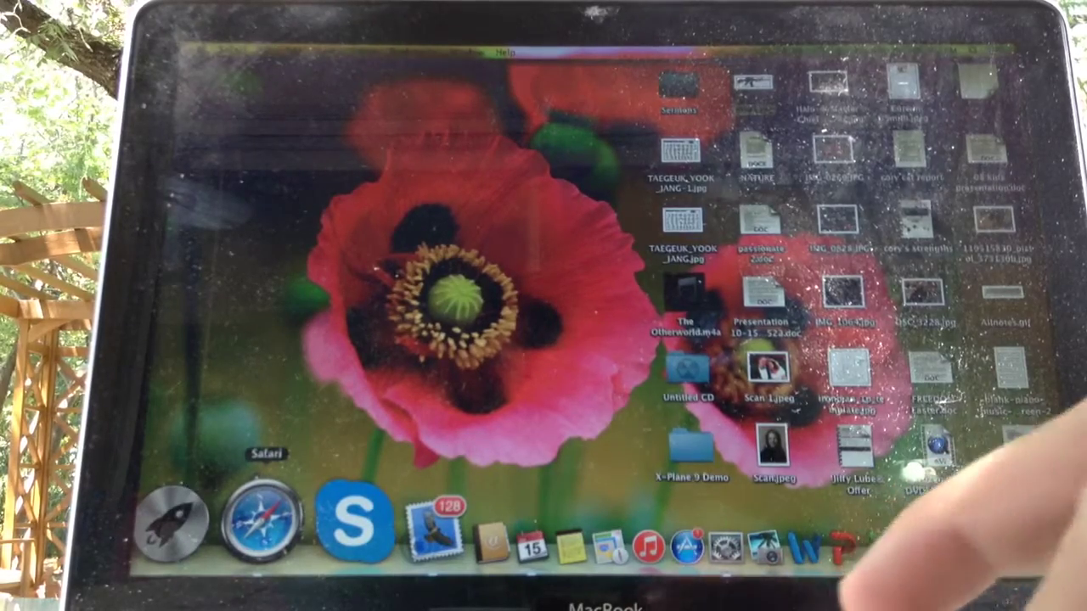
- Show the context menu for a picture file on the Finder desktop
right_click(261, 528)
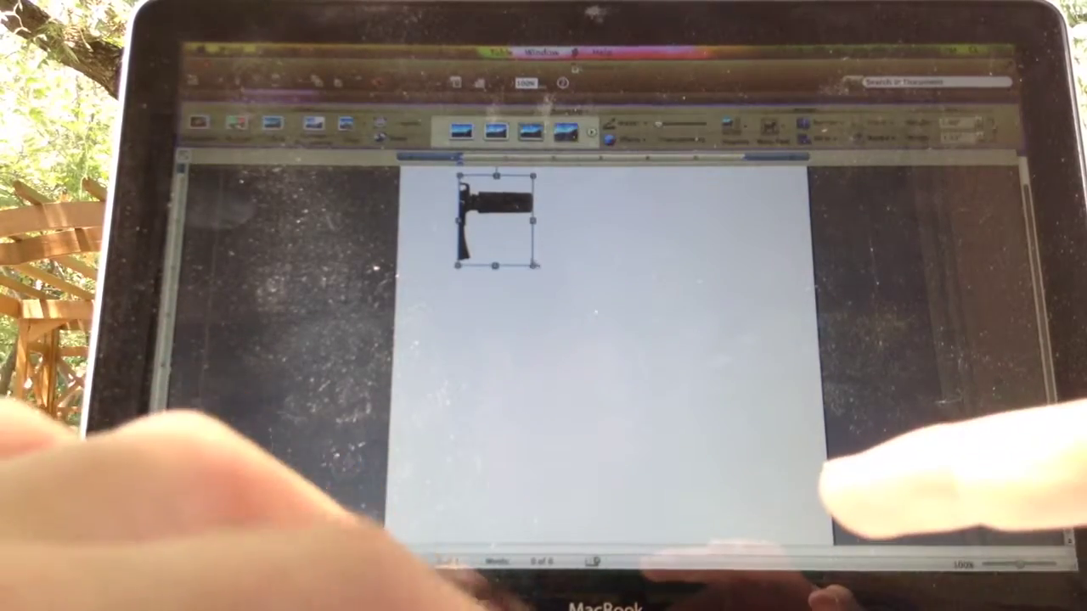
- Drag the gun section's bottom-right handle toward the page corner to fill the page
drag(535, 266, 743, 424)
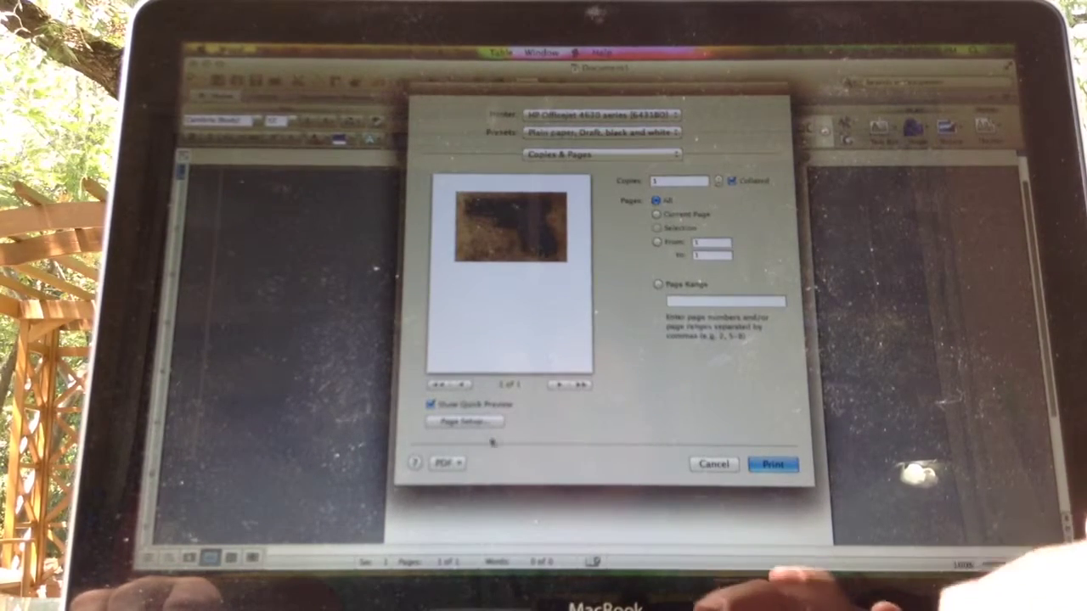
- Set Page Setup scale to 170%, then print the enlarged pistol picture
click(464, 421)
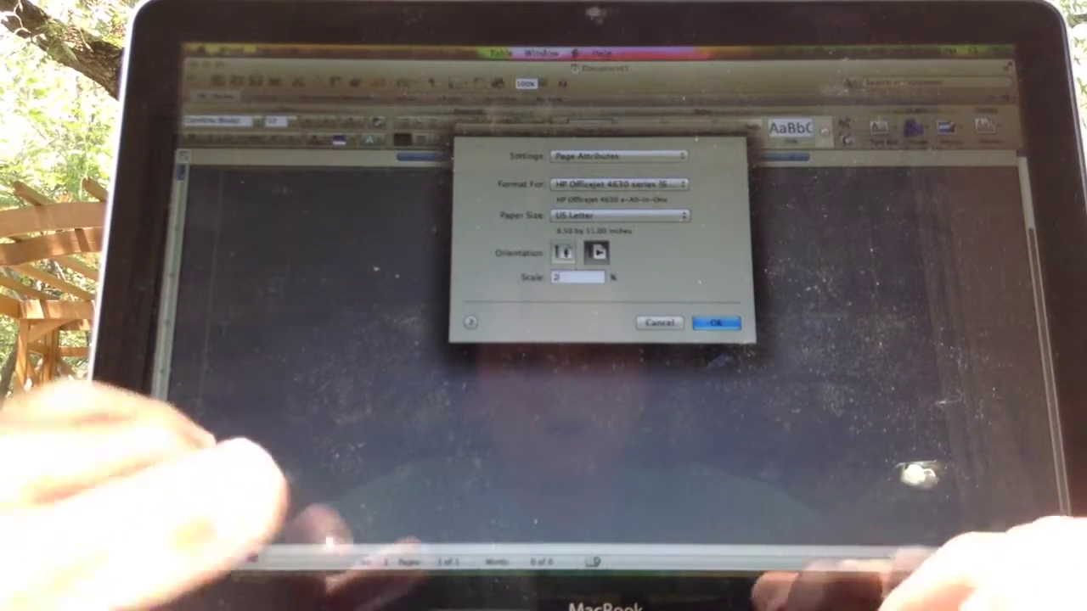
click(717, 323)
text(170)
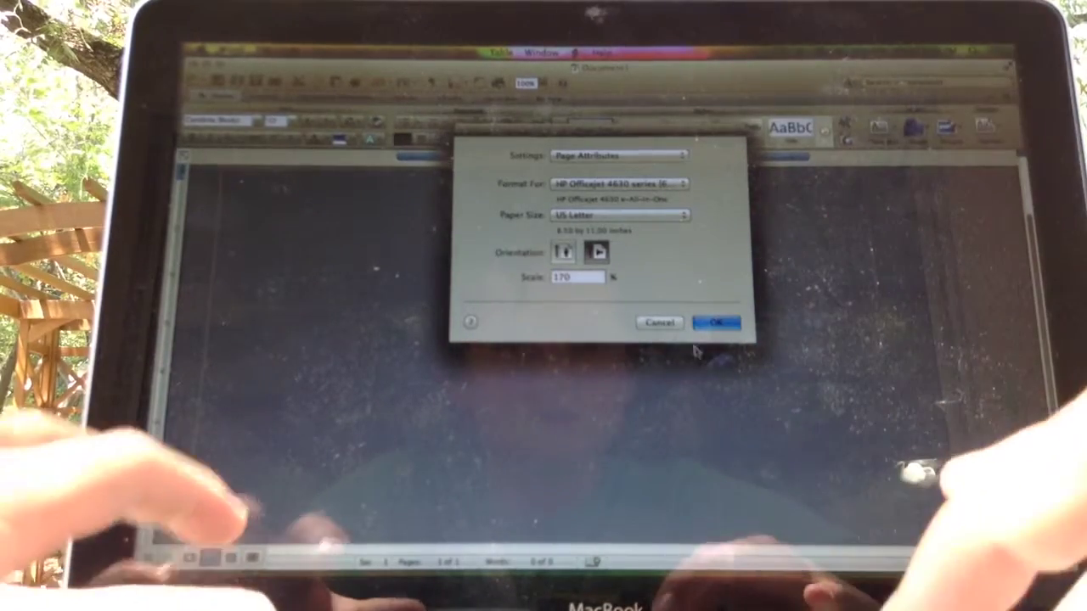
click(718, 321)
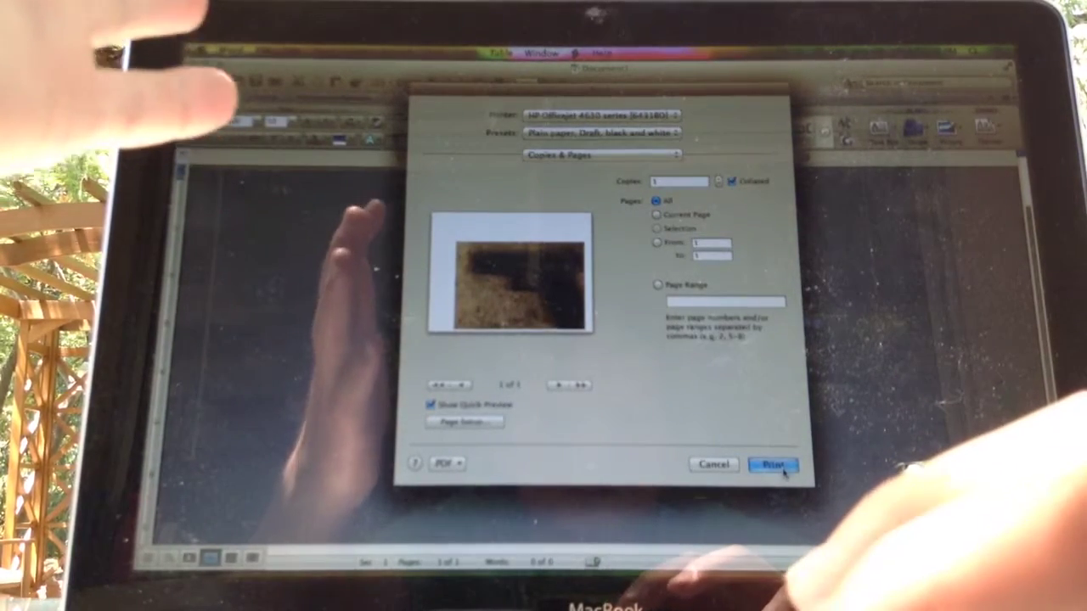
click(772, 465)
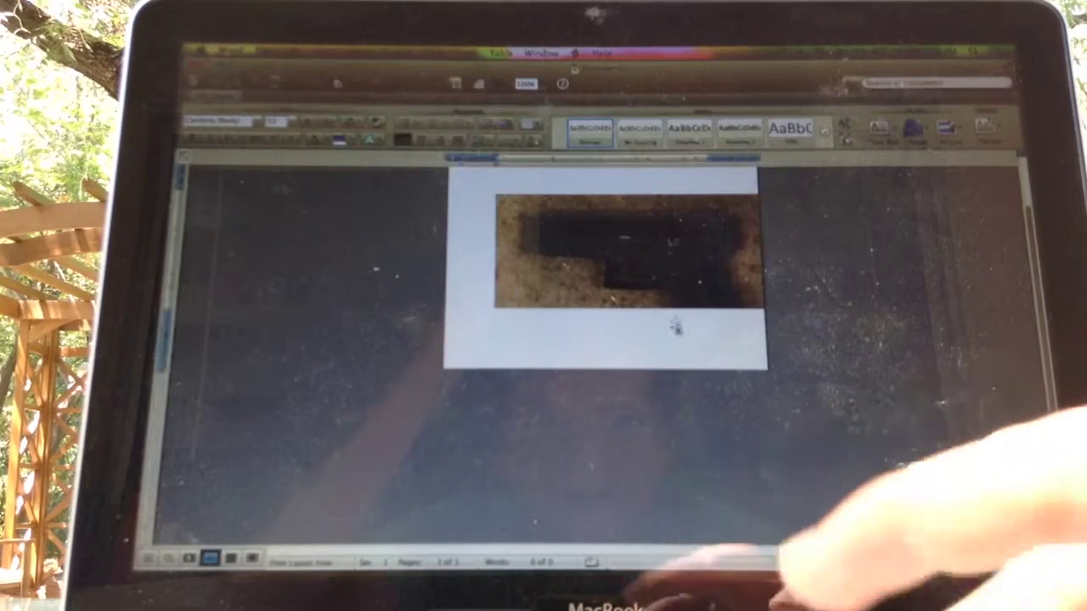